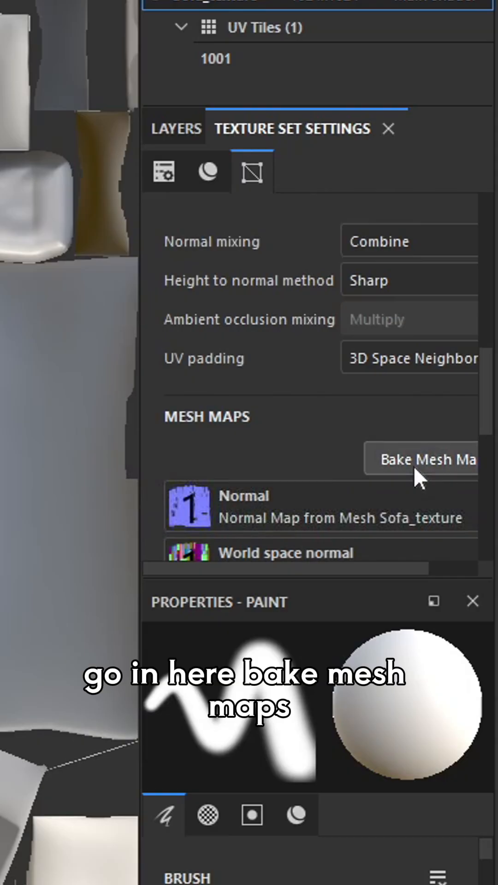
Step: Bake the sofa's mesh maps from Texture Set Settings and close the baking window
{"action": "left_click", "coordinate": [429, 458]}
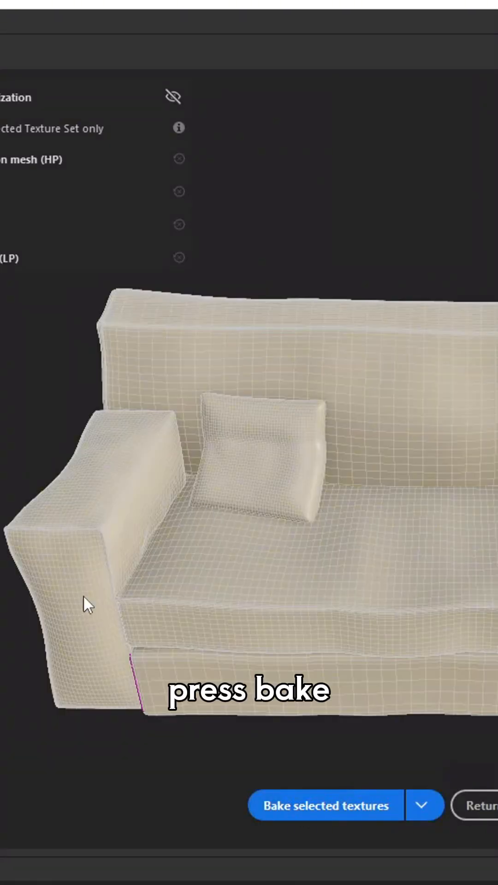
{"action": "left_click", "coordinate": [325, 805]}
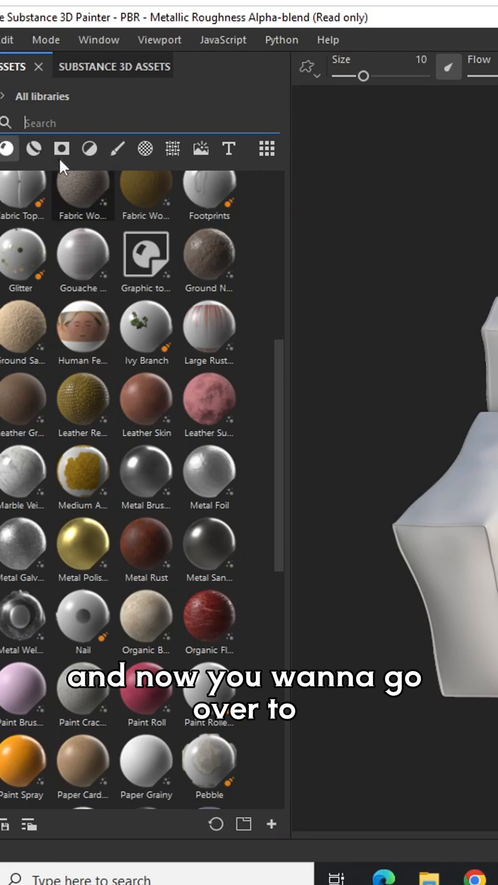
Step: Filter Assets to Smart Materials, search 'leather' and apply Leather Stylized to the sofa
{"action": "left_click", "coordinate": [33, 148]}
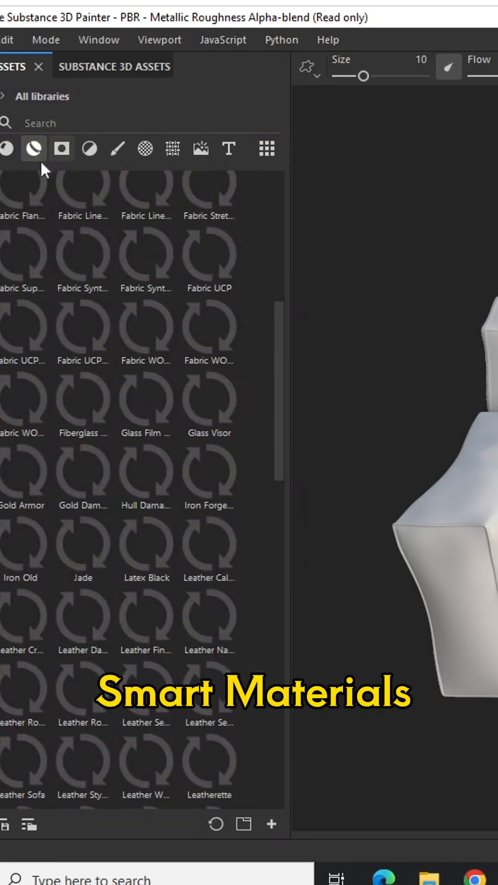
{"action": "type", "text": "leather"}
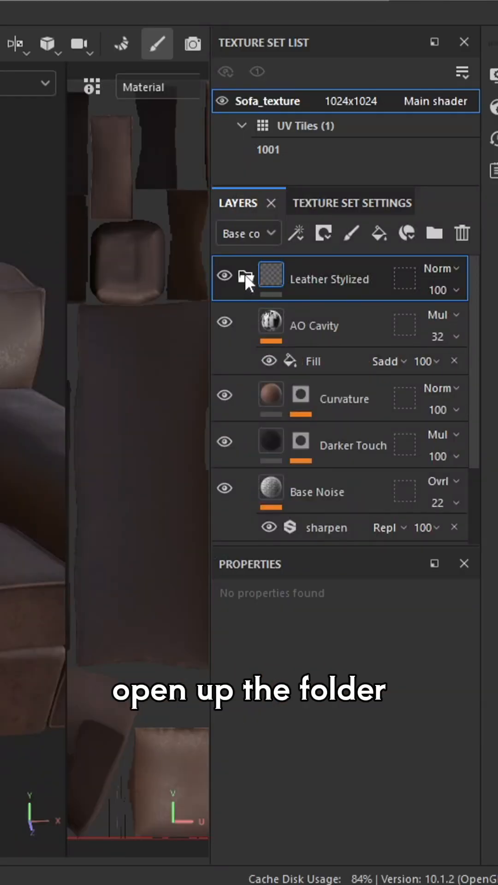
Step: Expand Leather Stylized and recolour its base layer to a warmer, lighter brown
{"action": "left_click", "coordinate": [246, 278]}
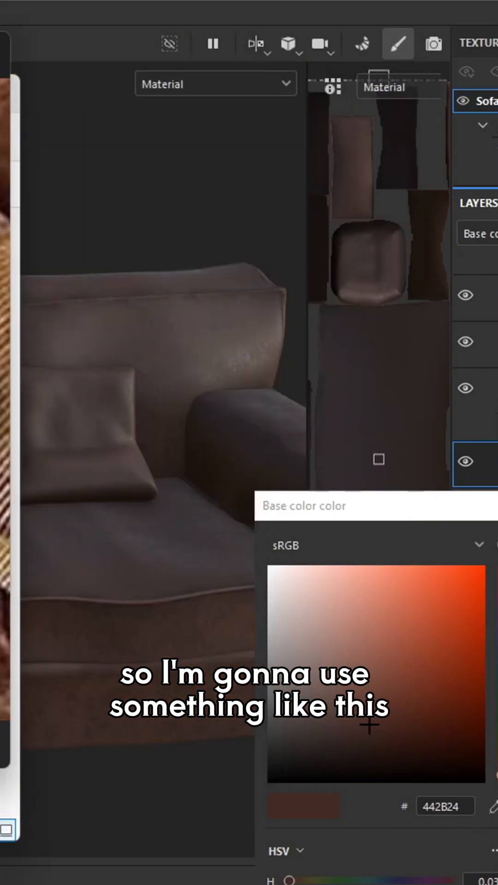
{"action": "left_click", "coordinate": [426, 516]}
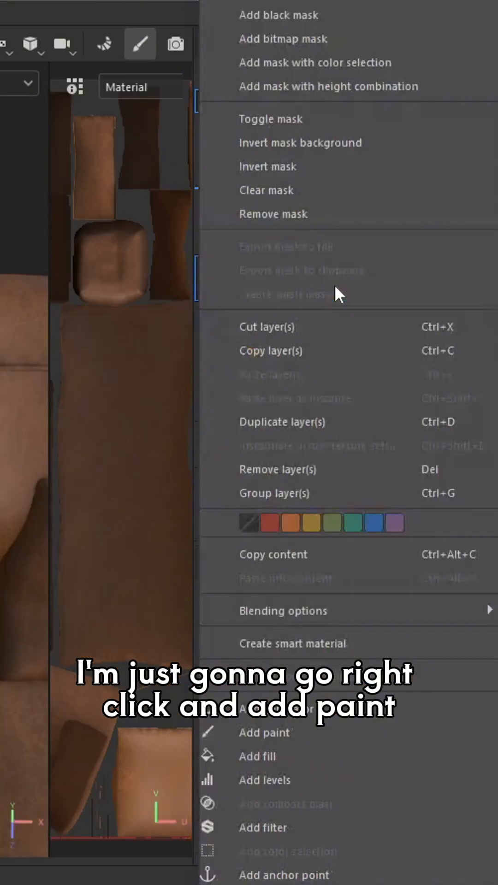
Step: Add a Paint layer in the leather folder and brush faint grunge grain across the sofa
{"action": "left_click", "coordinate": [264, 732]}
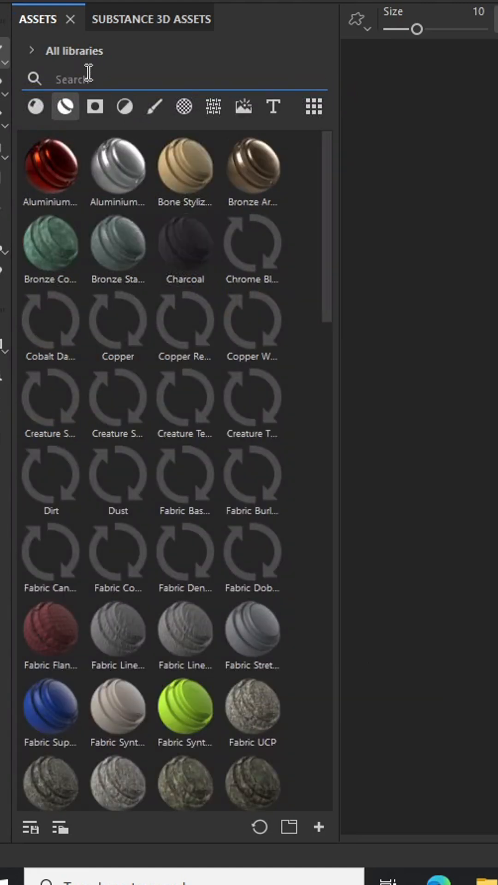
{"action": "left_click", "coordinate": [142, 106]}
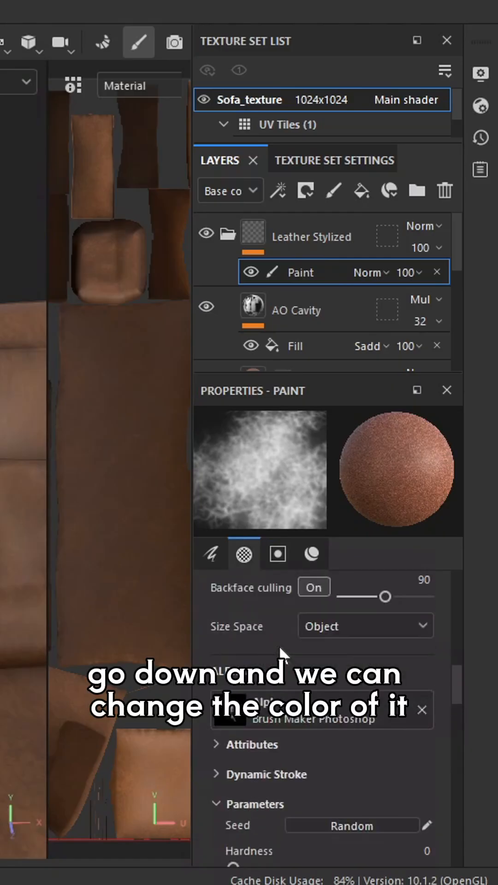
{"action": "left_click", "coordinate": [373, 794]}
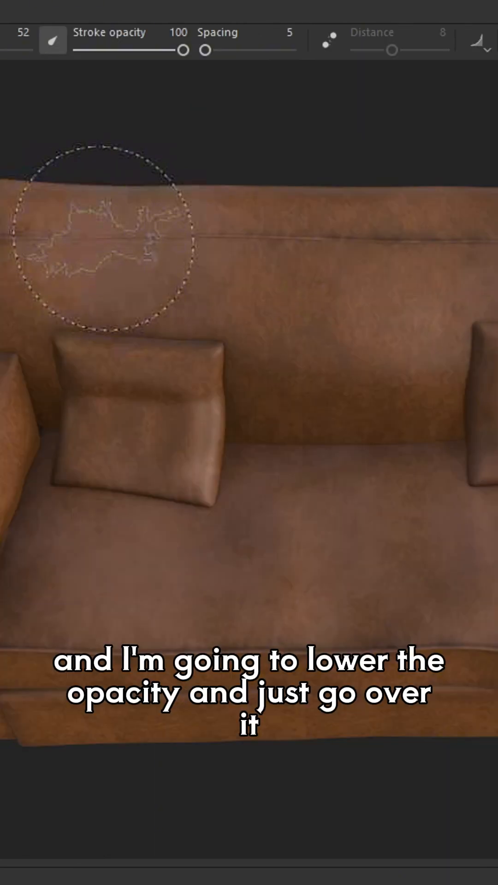
{"action": "left_click_drag", "start_coordinate": [181, 49], "coordinate": [123, 49]}
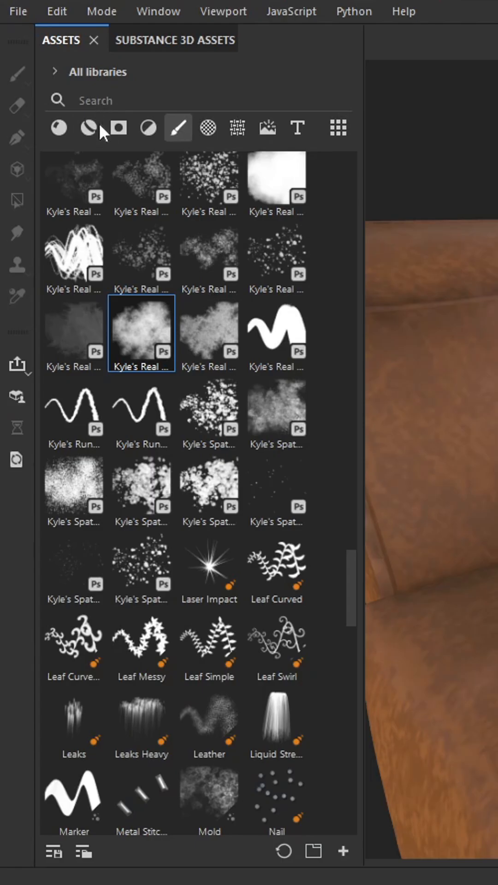
Step: Filter Assets to Smart Materials and search 'fabric' for the pillows
{"action": "left_click", "coordinate": [88, 127]}
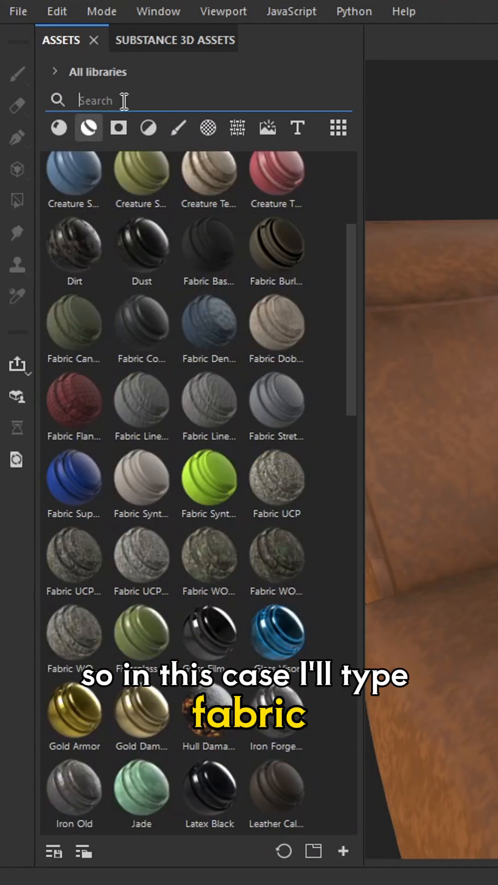
{"action": "type", "text": "fabric"}
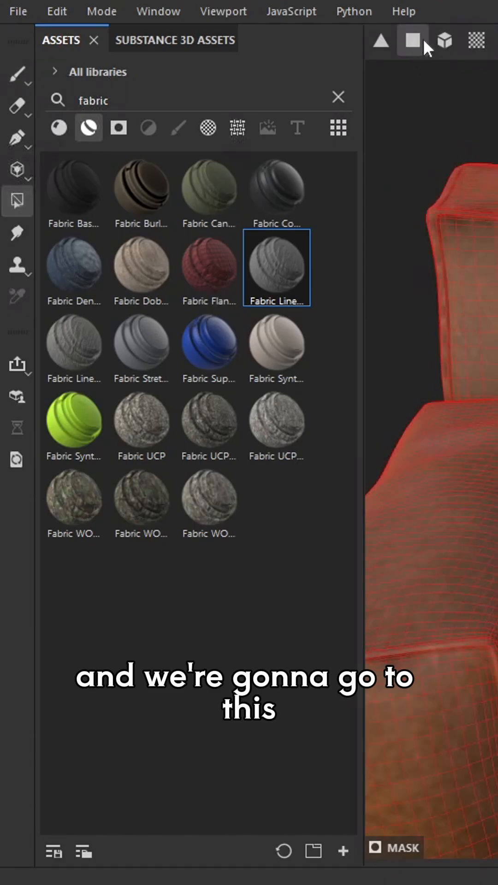
Step: Set geometry mask picking to whole objects (3D)
{"action": "left_click", "coordinate": [444, 40]}
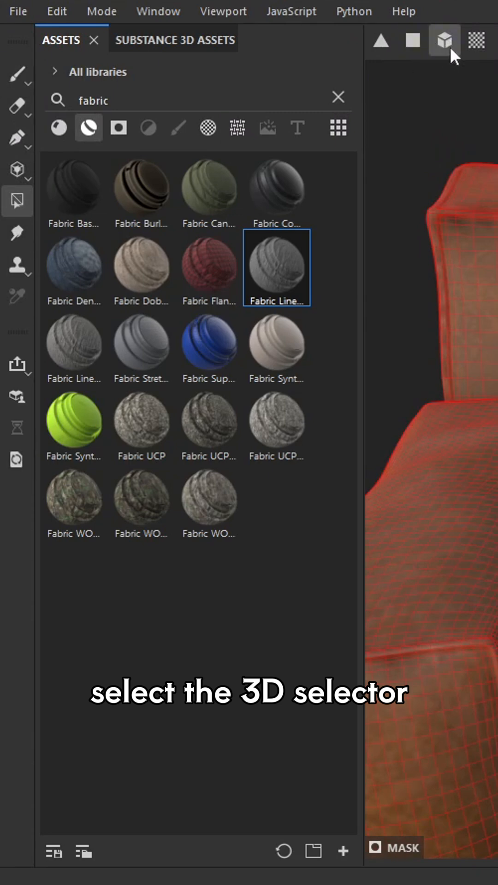
{"action": "left_click", "coordinate": [443, 40]}
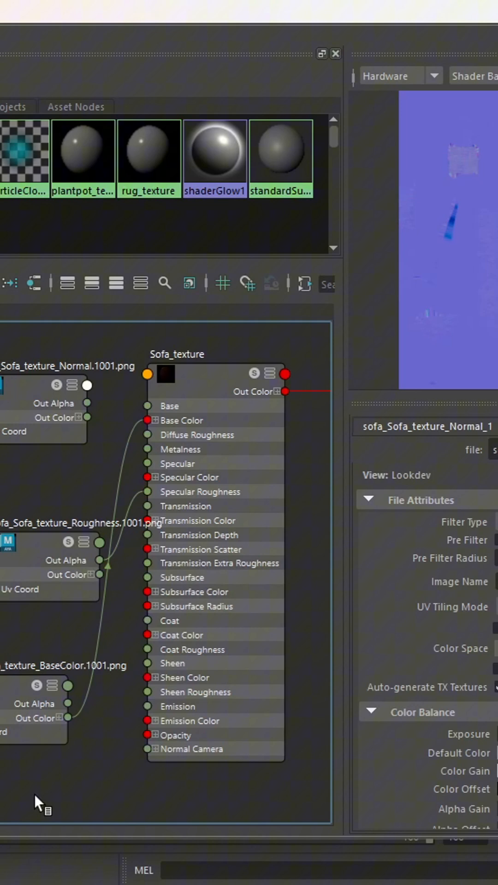
Step: Start a Hypershade node search with 'b' to find a bump node for Sofa_texture
{"action": "type", "text": "b"}
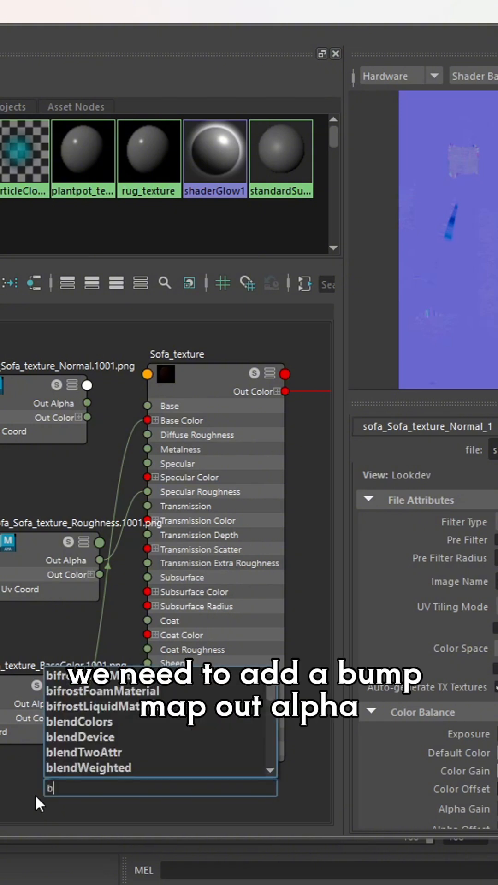